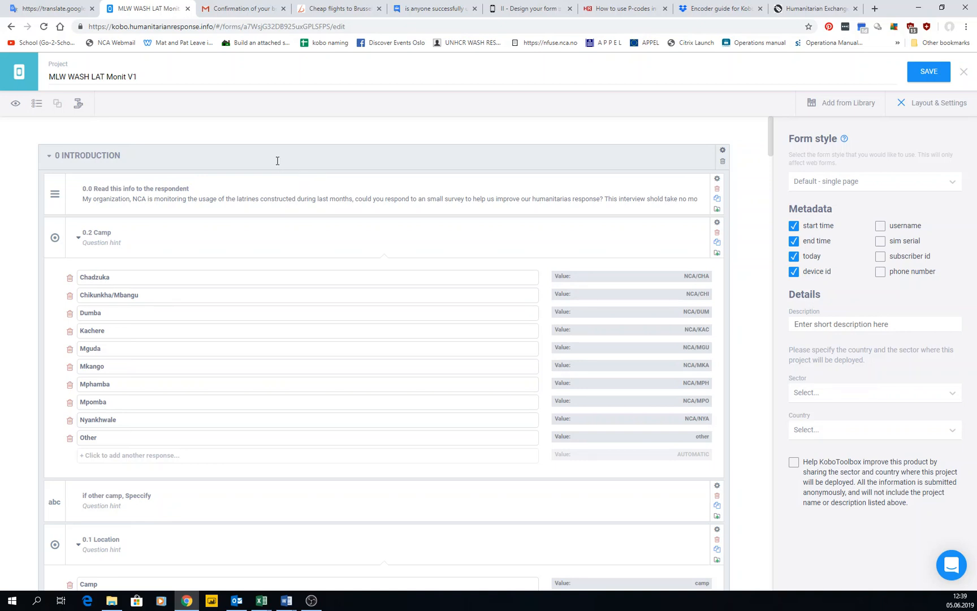
pyautogui.moveTo(2, 148)
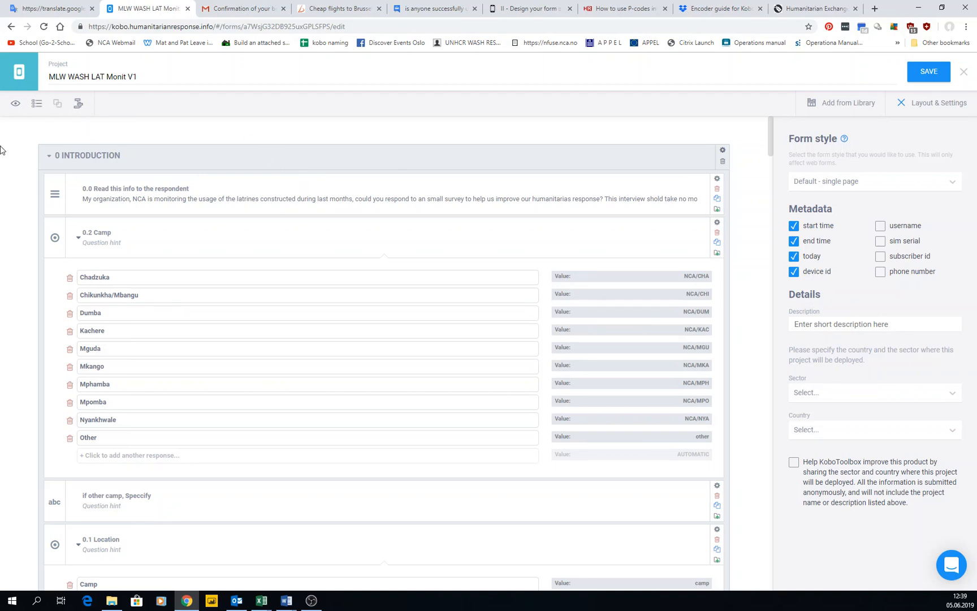
pyautogui.moveTo(37, 181)
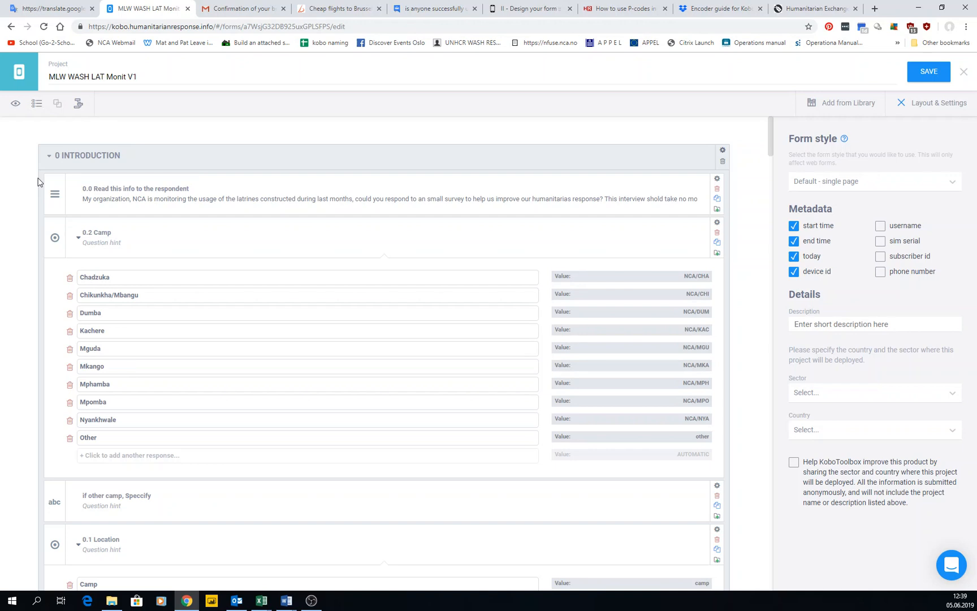
pyautogui.moveTo(36, 103)
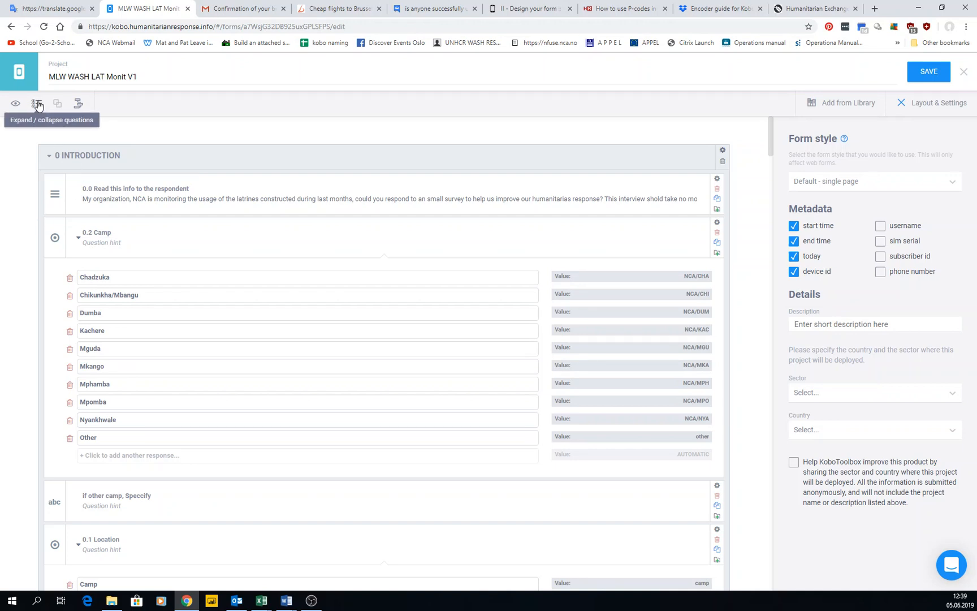
pyautogui.moveTo(79, 239)
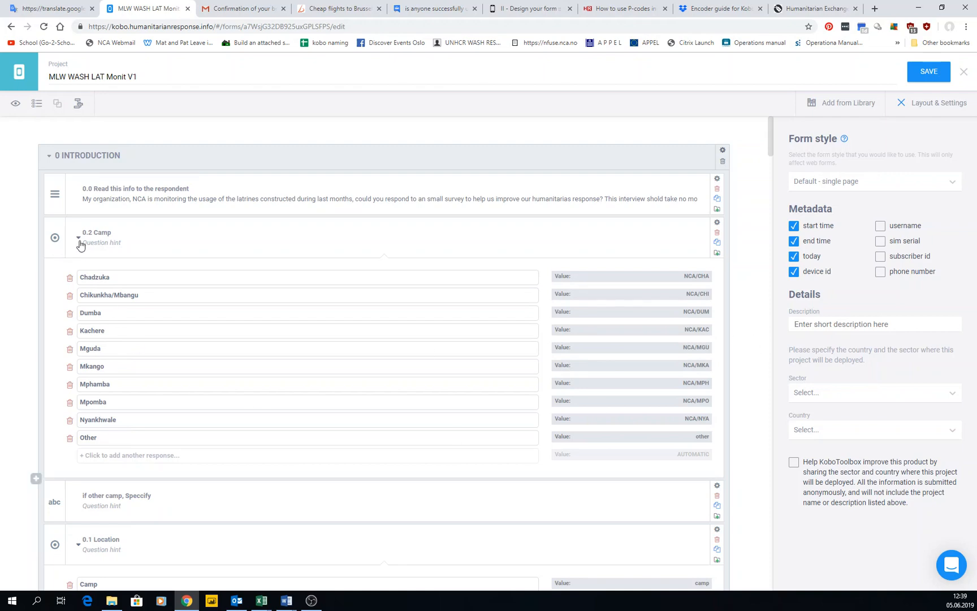
# - Collapse all questions of the MLW WASH LAT Monit V1 form to show only their titles
pyautogui.scroll(-3)
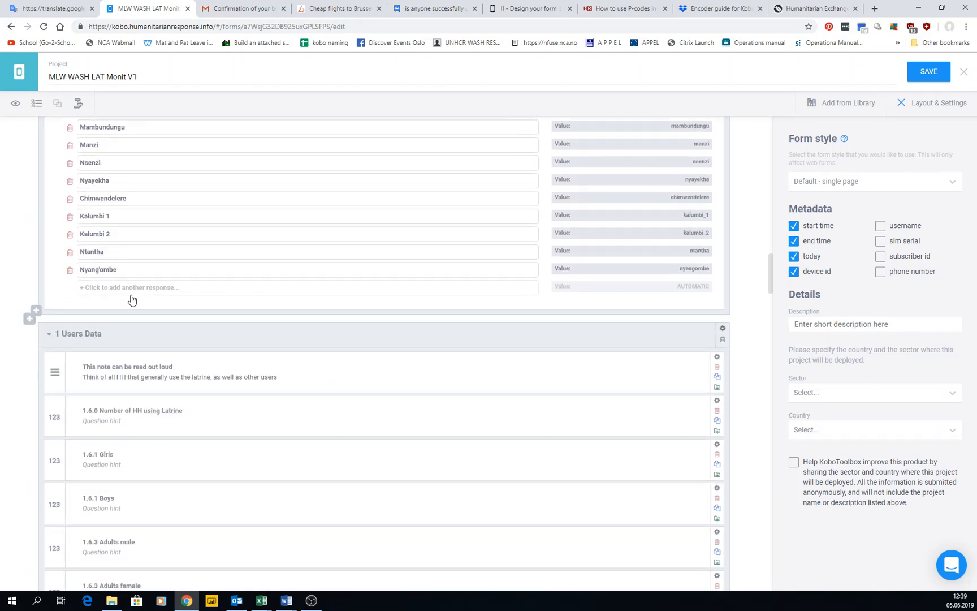
pyautogui.scroll(3)
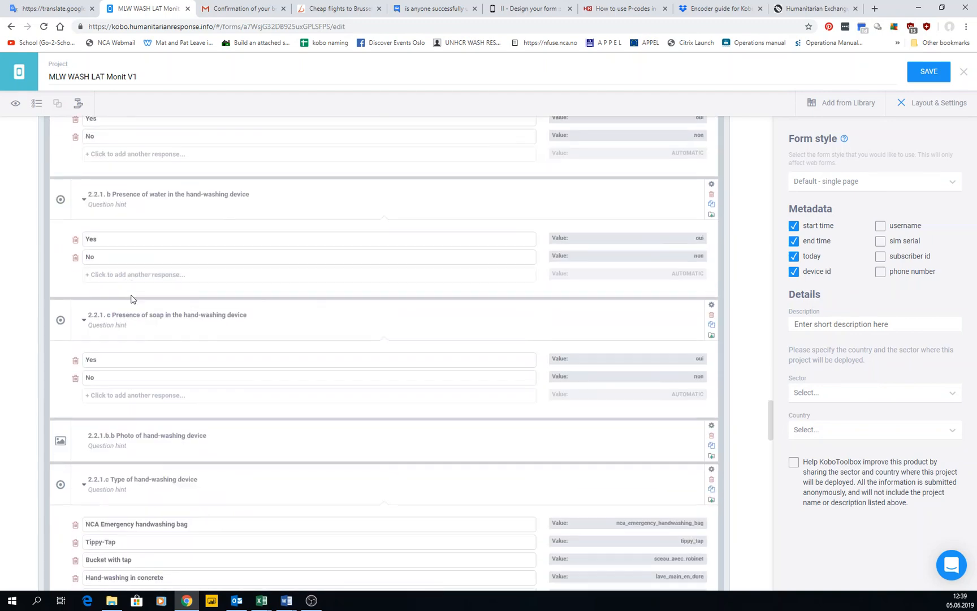
pyautogui.moveTo(36, 103)
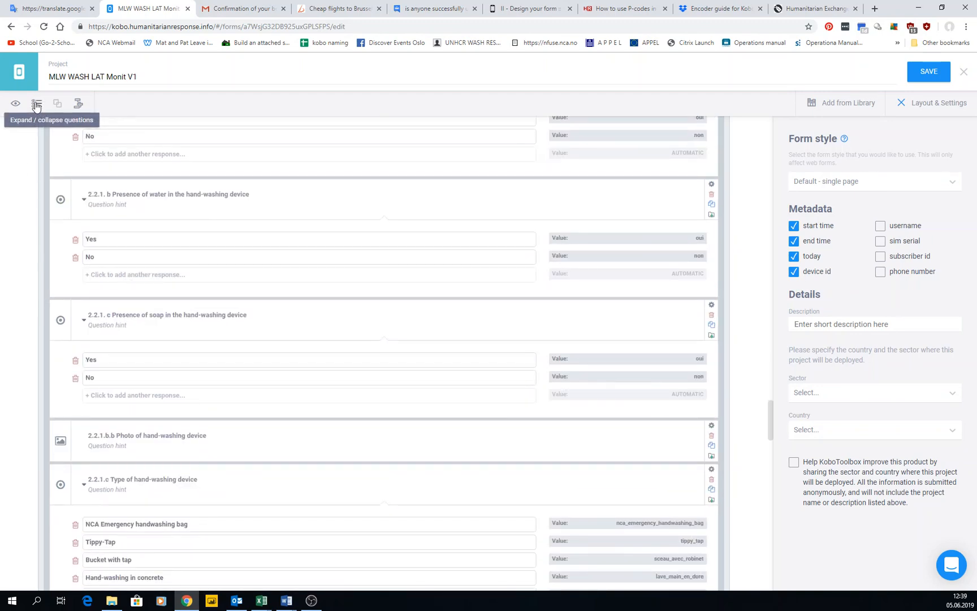
pyautogui.click(37, 103)
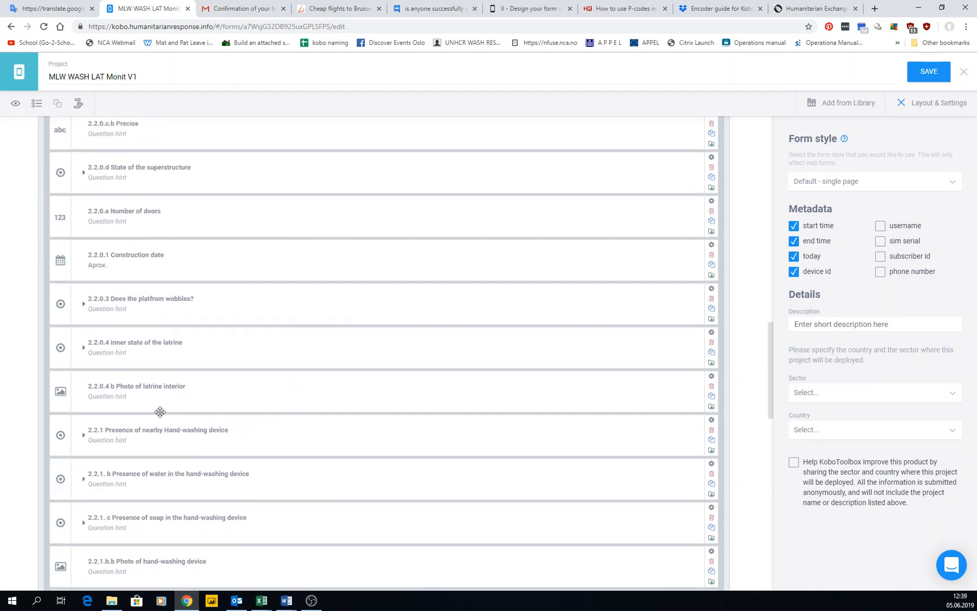
pyautogui.scroll(3)
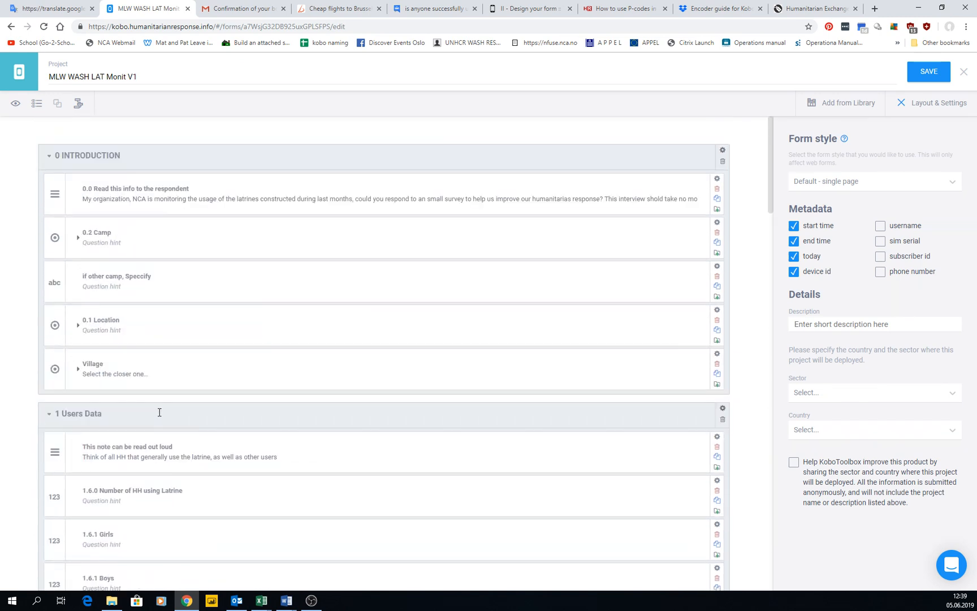
pyautogui.moveTo(37, 103)
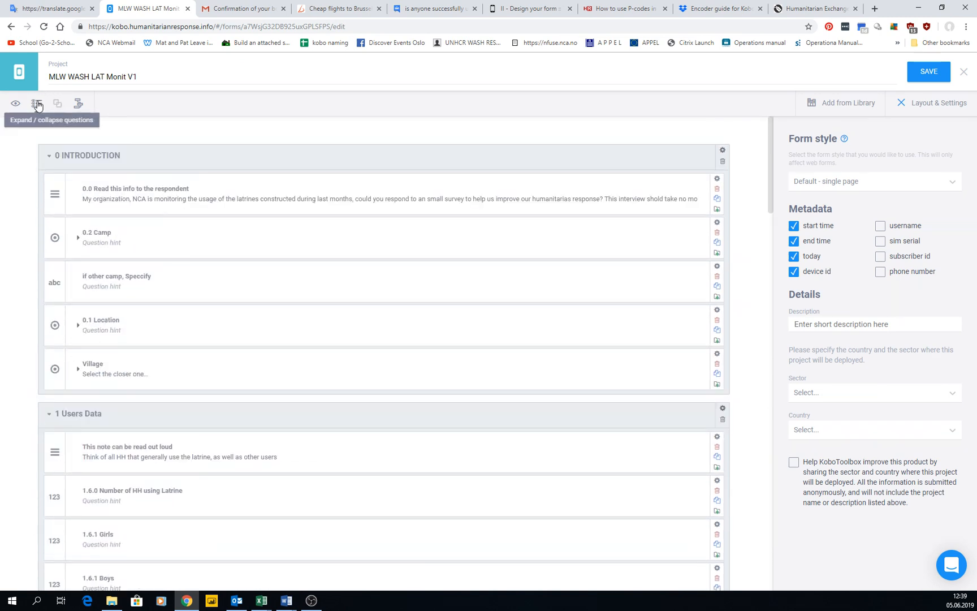
# - Expand all questions again so choice lists such as the camp options are visible
pyautogui.click(78, 238)
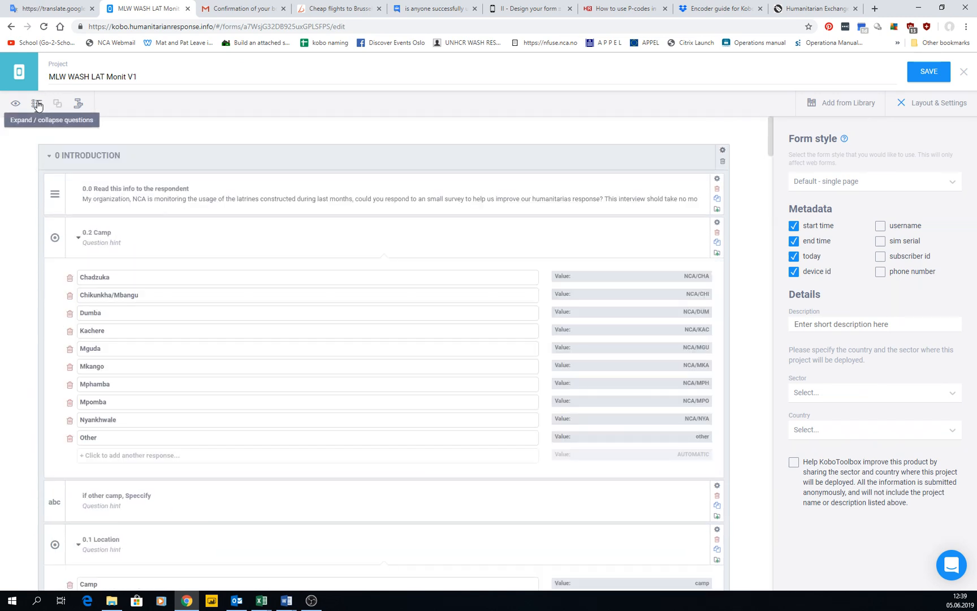
pyautogui.moveTo(16, 103)
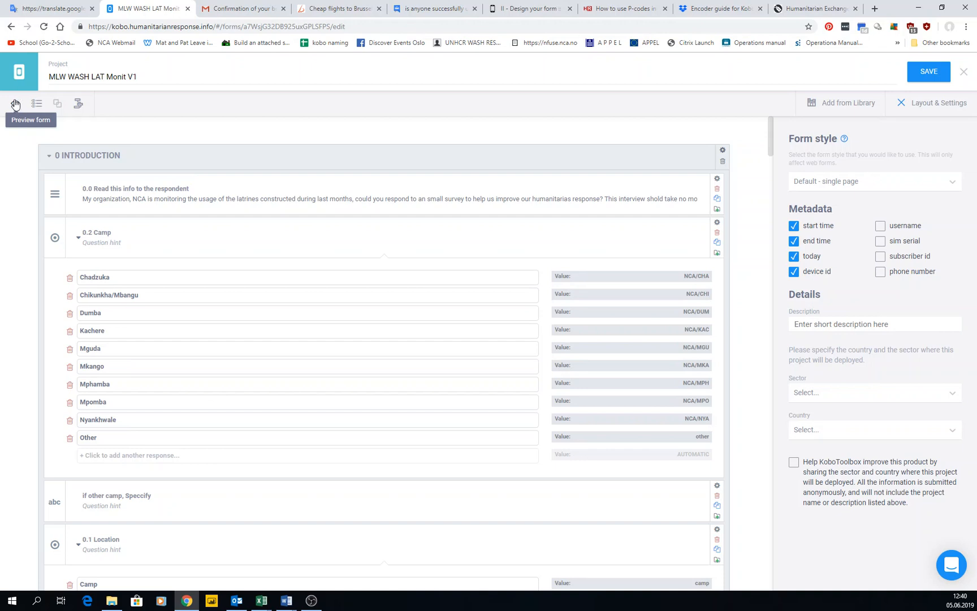
pyautogui.click(14, 103)
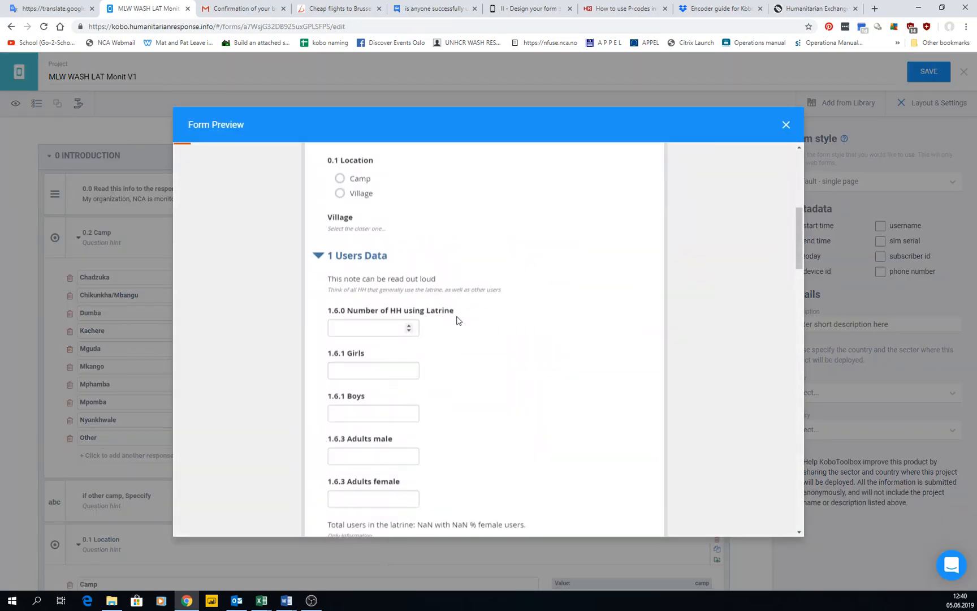
pyautogui.scroll(-3)
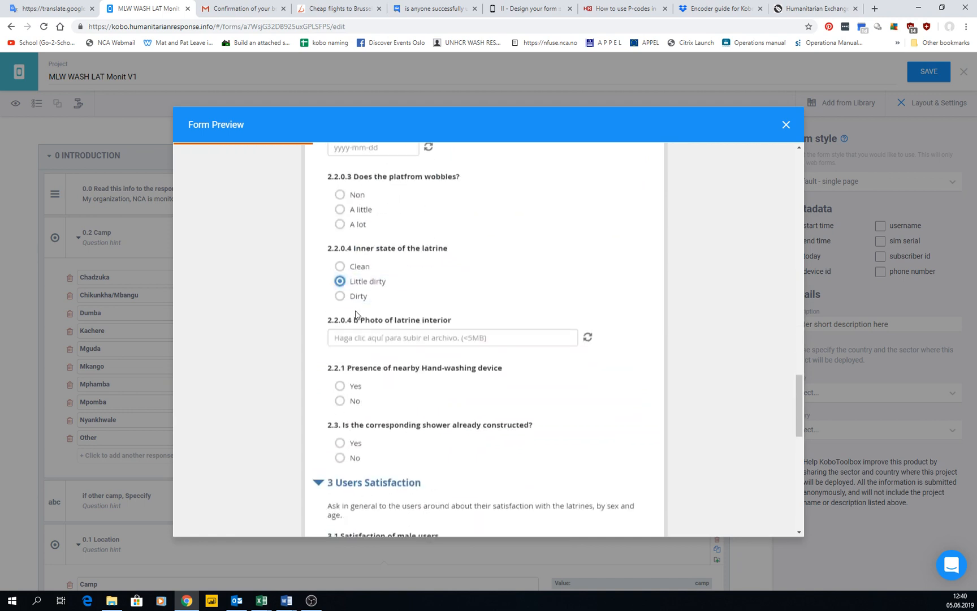
pyautogui.click(340, 385)
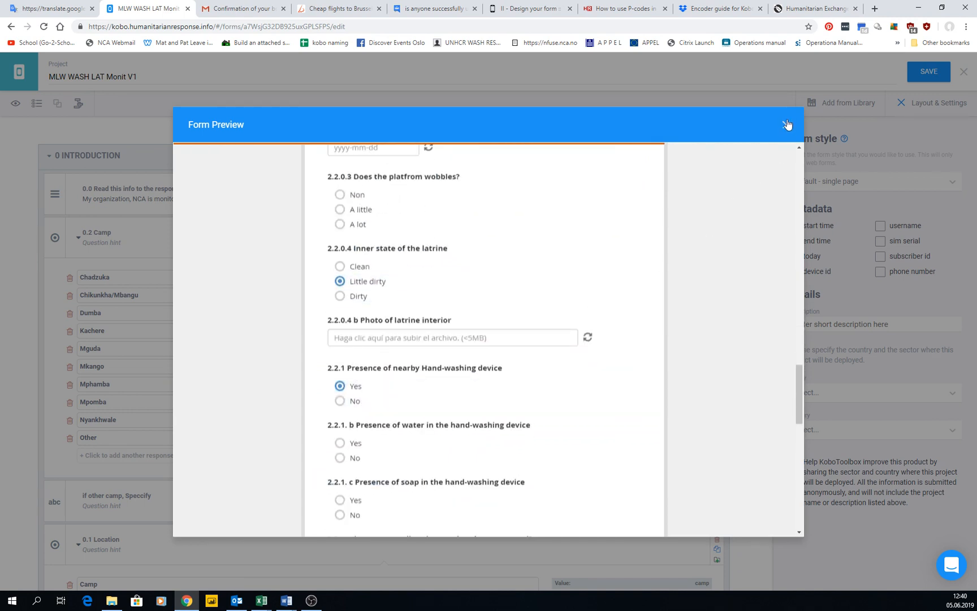
pyautogui.click(788, 124)
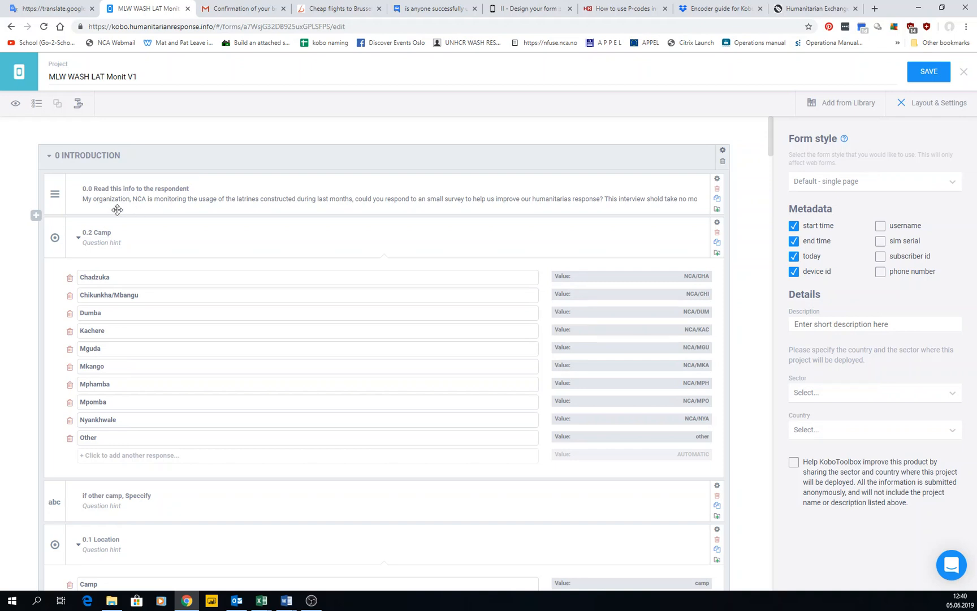
pyautogui.moveTo(927, 71)
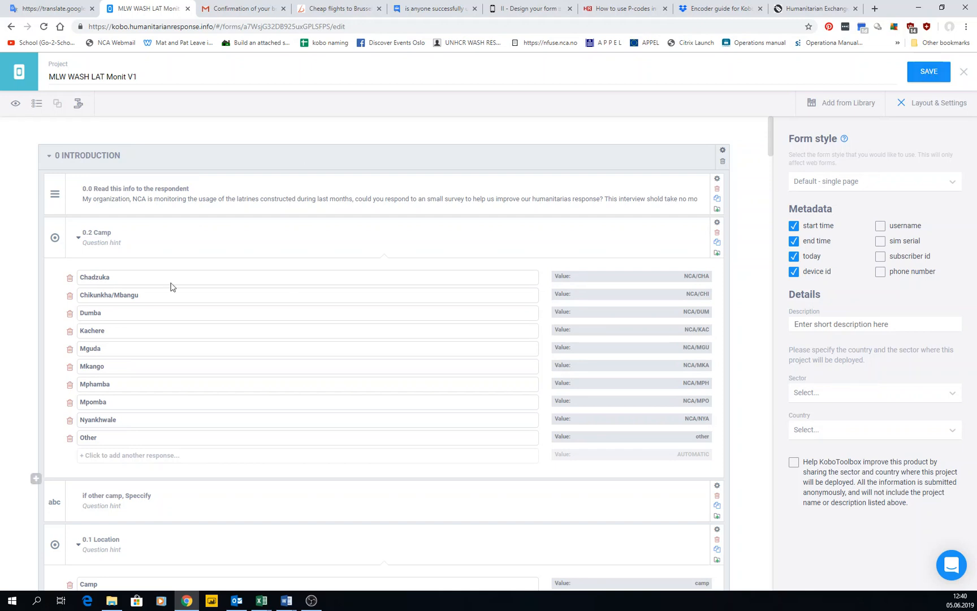
pyautogui.scroll(-3)
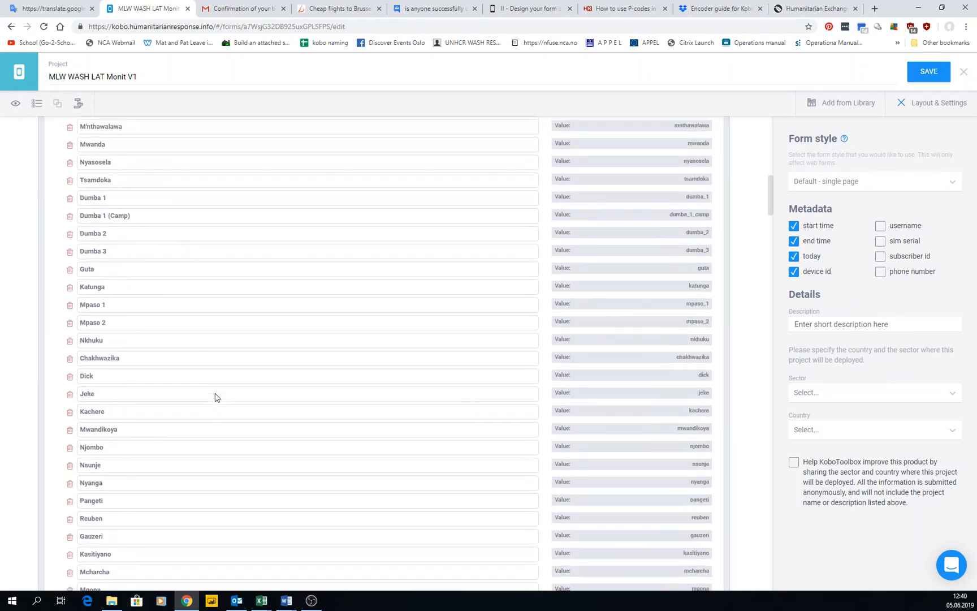
pyautogui.scroll(3)
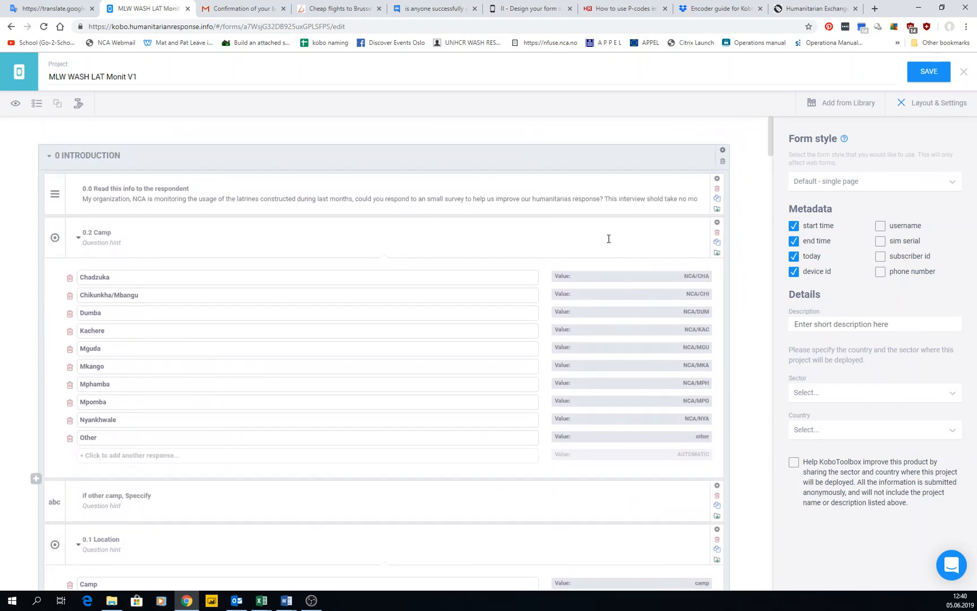
pyautogui.moveTo(409, 129)
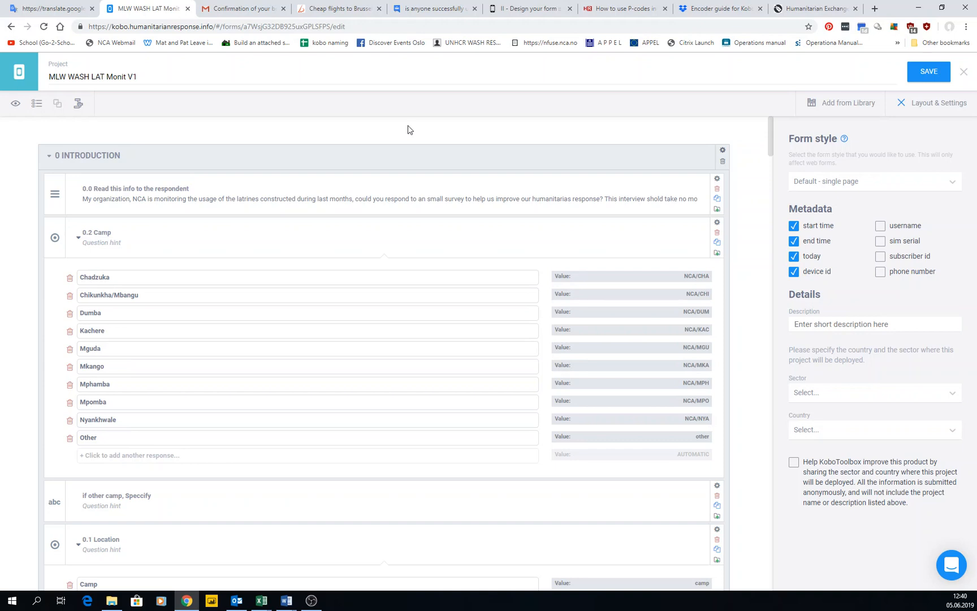
pyautogui.moveTo(945, 80)
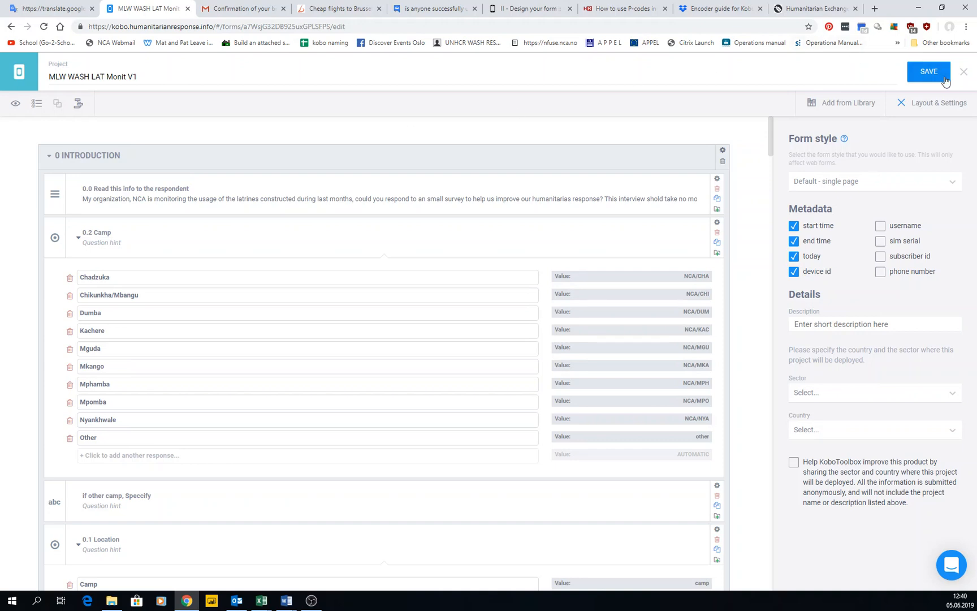
pyautogui.click(928, 71)
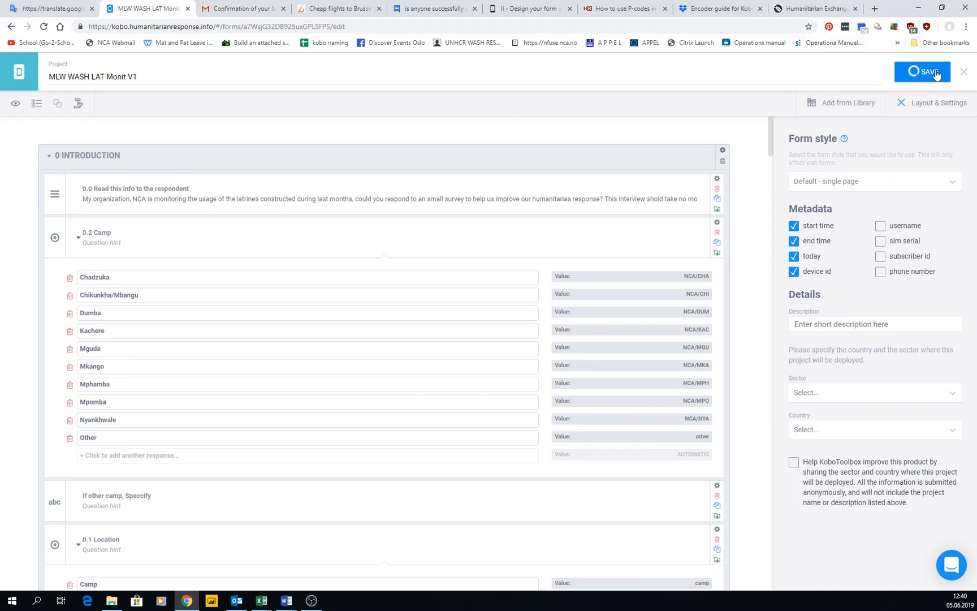
pyautogui.click(927, 71)
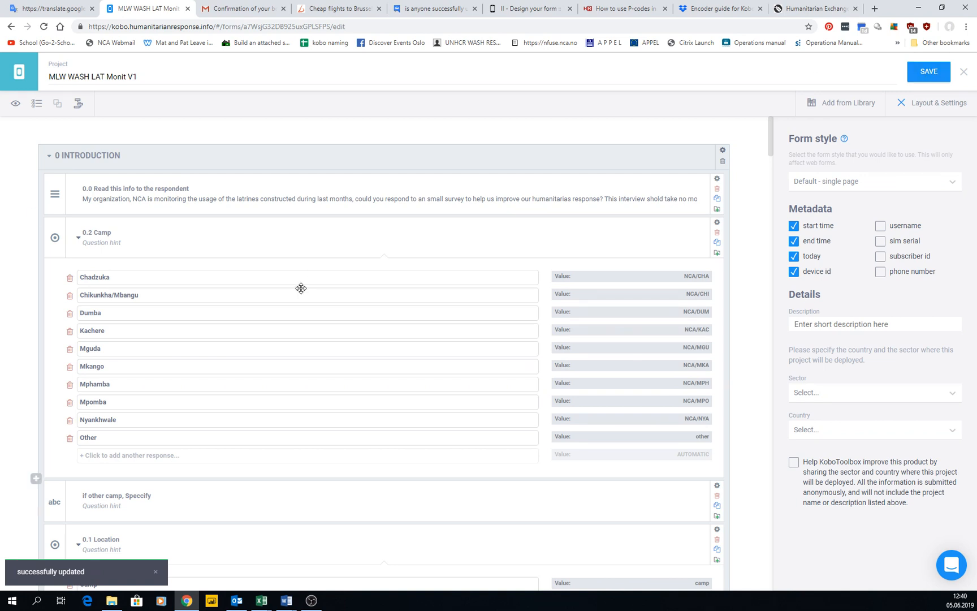
pyautogui.moveTo(203, 176)
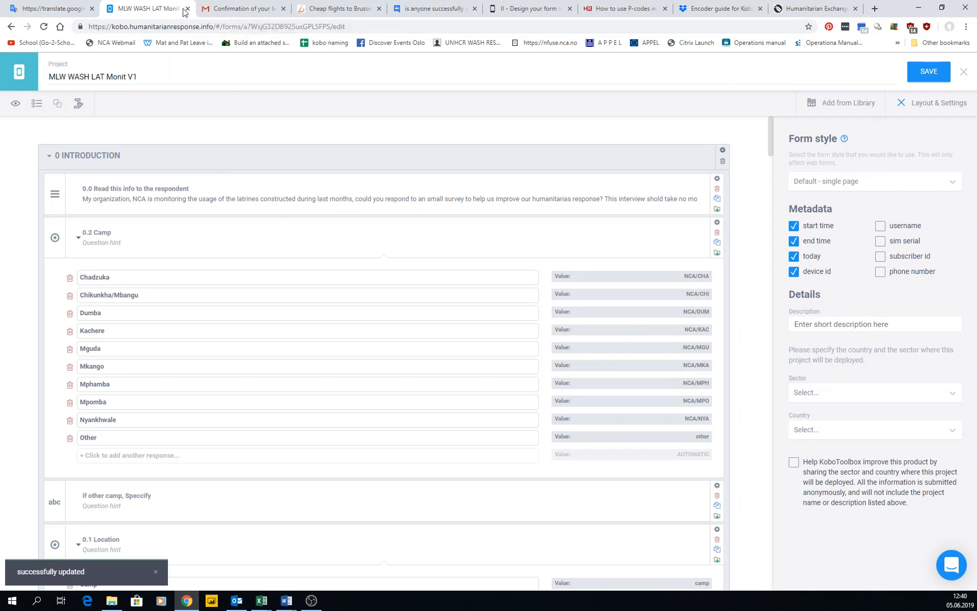
pyautogui.moveTo(586, 323)
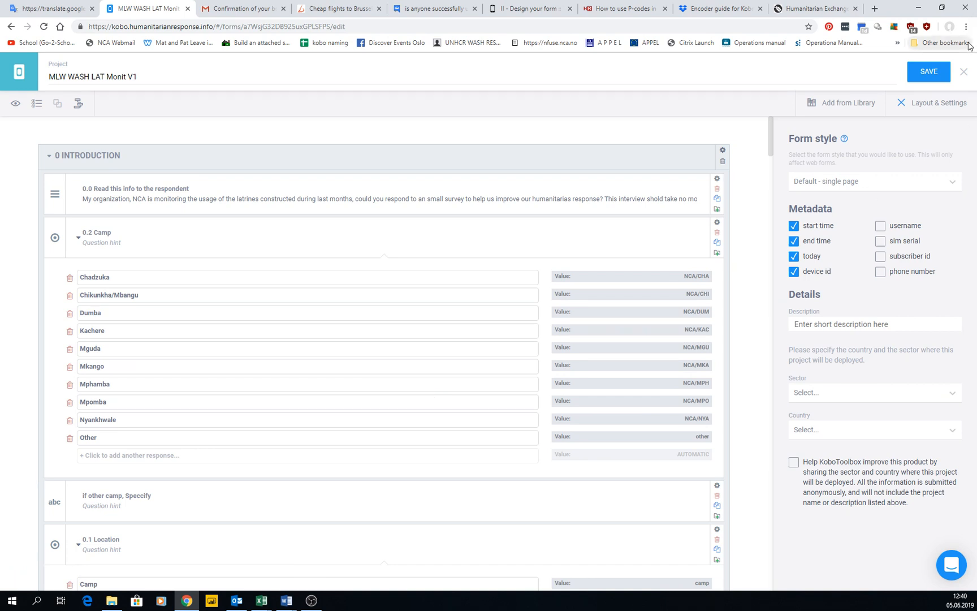
pyautogui.moveTo(468, 116)
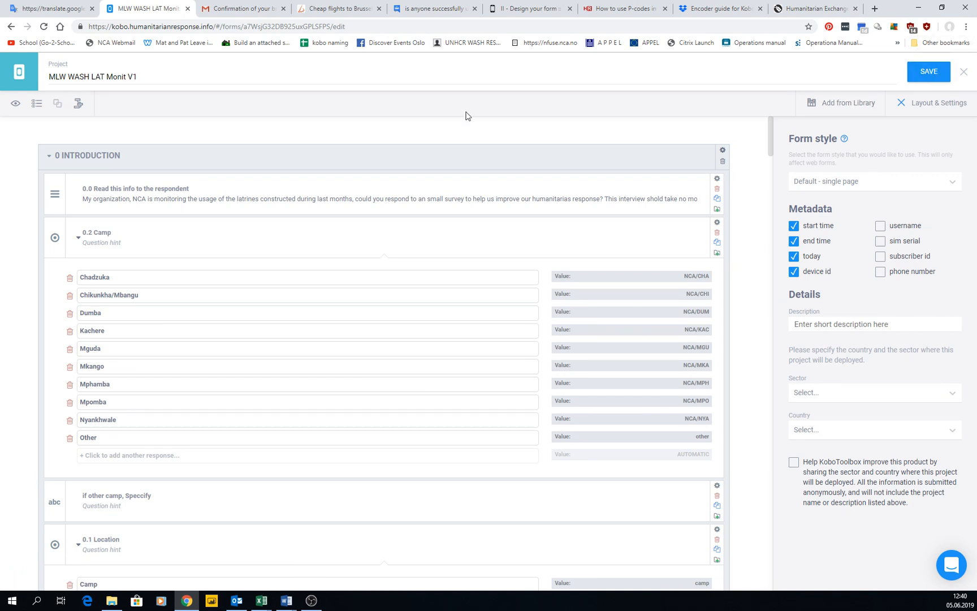
pyautogui.moveTo(324, 308)
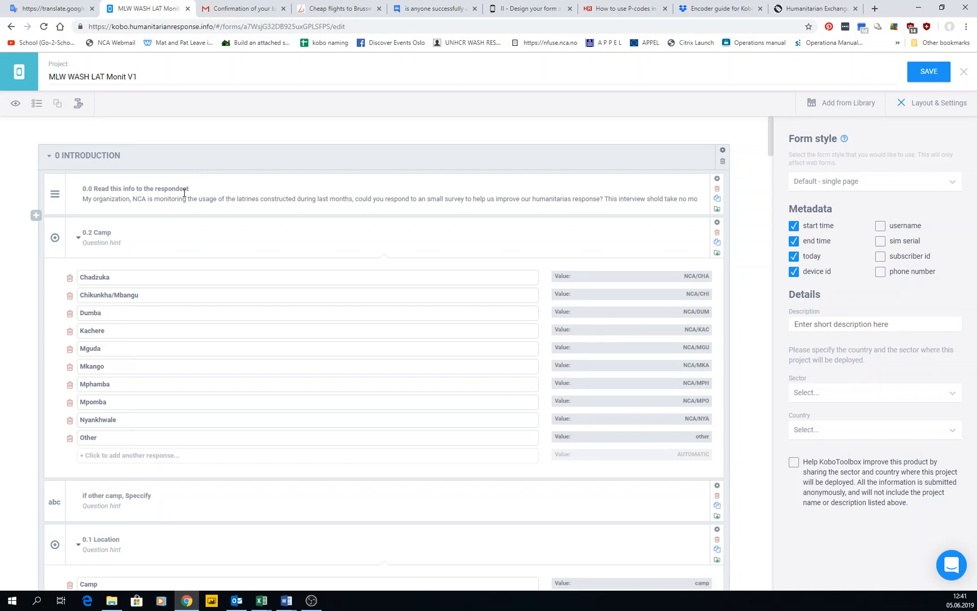
pyautogui.moveTo(15, 103)
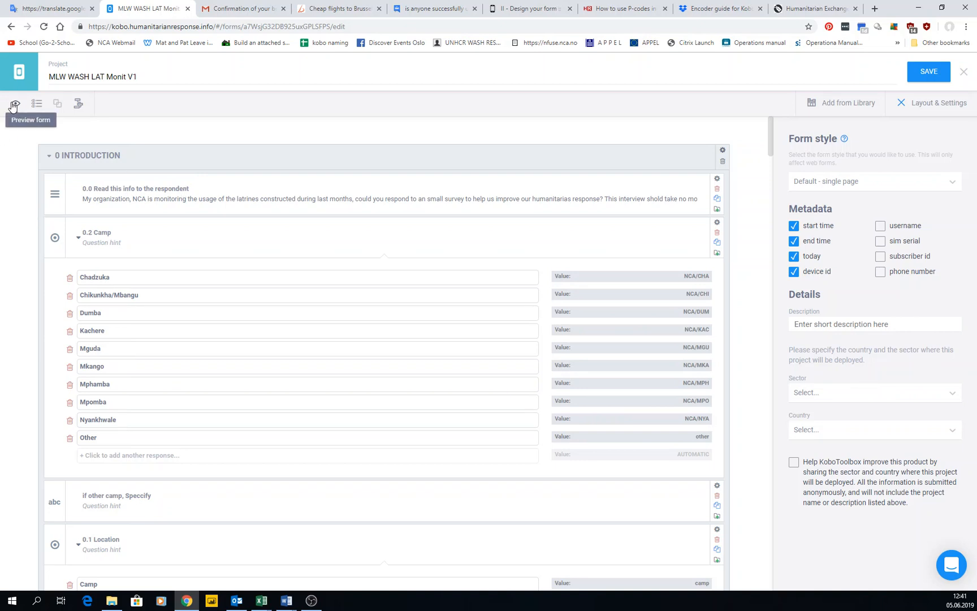
pyautogui.moveTo(73, 170)
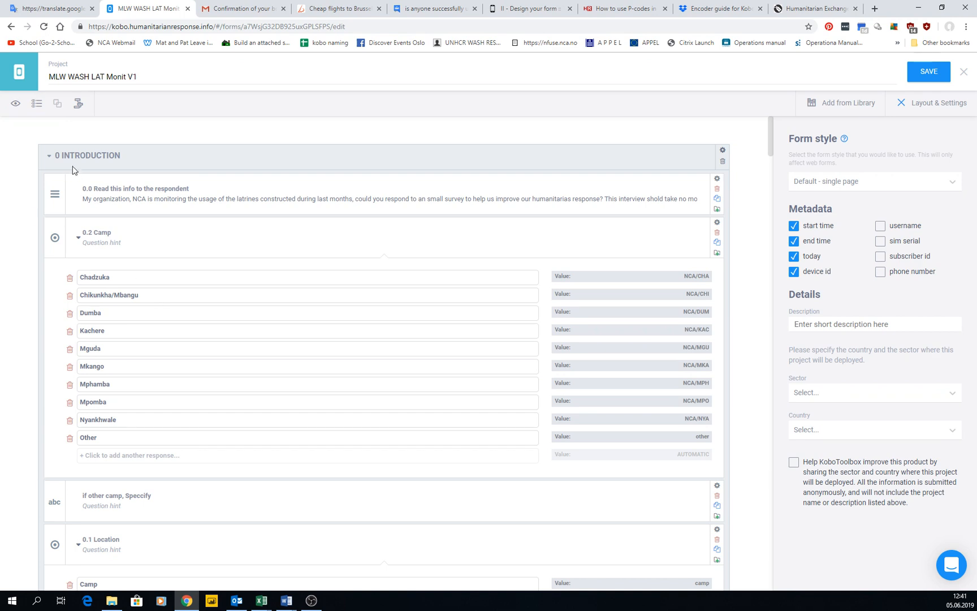
pyautogui.doubleClick(91, 155)
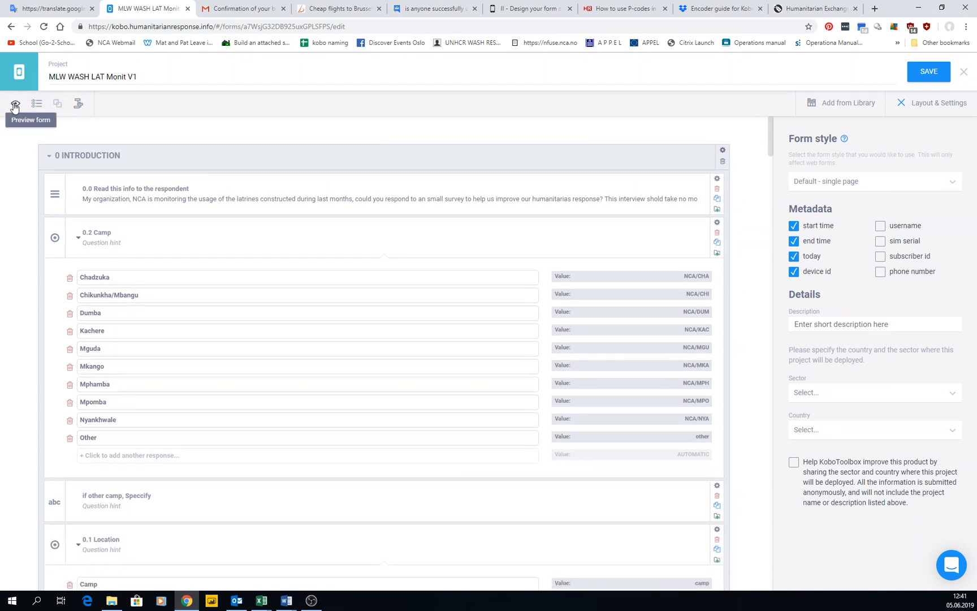
# - Preview the whole form and send the preview to print as a five-page PDF
pyautogui.click(14, 103)
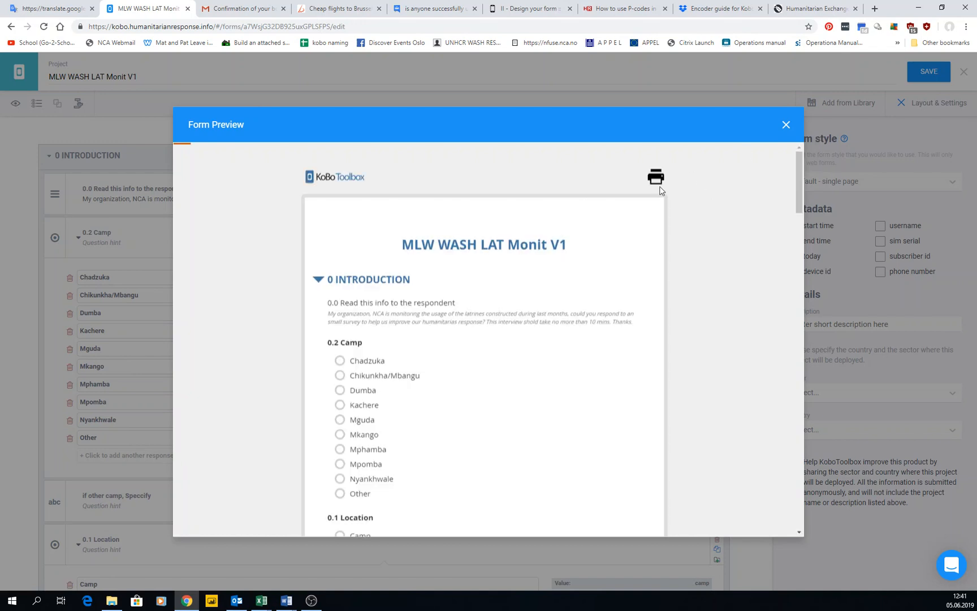
pyautogui.moveTo(655, 188)
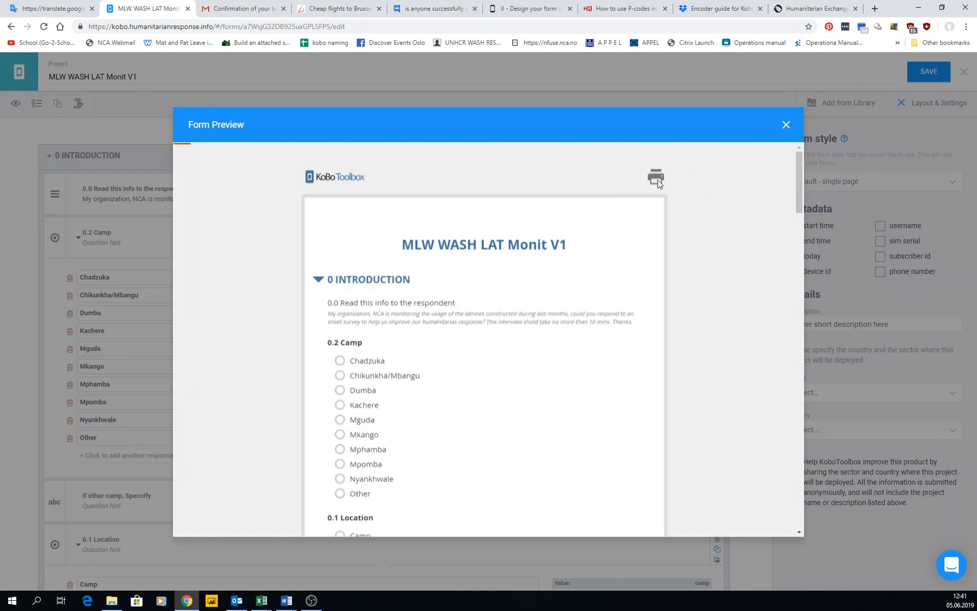
pyautogui.click(655, 177)
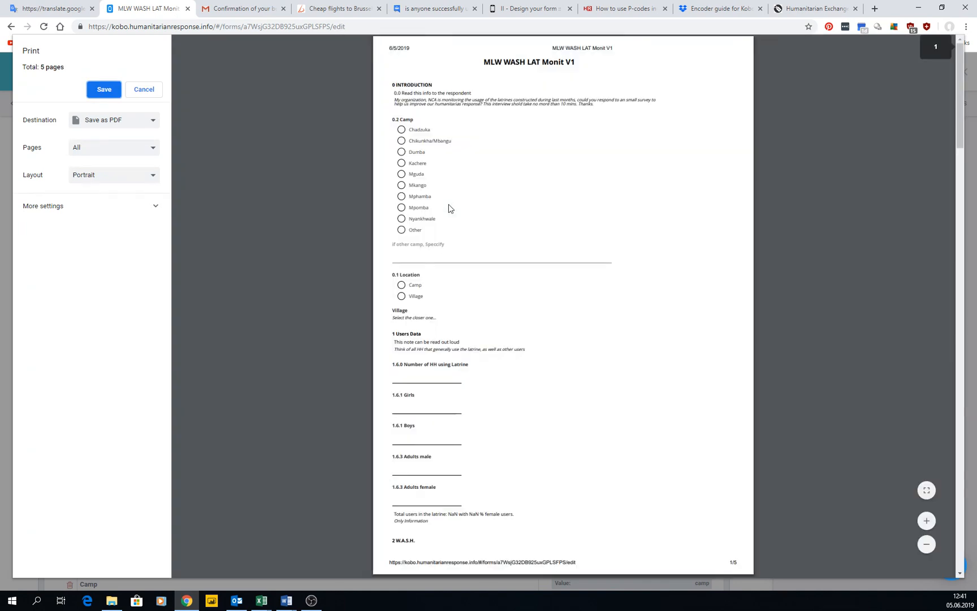
pyautogui.moveTo(457, 255)
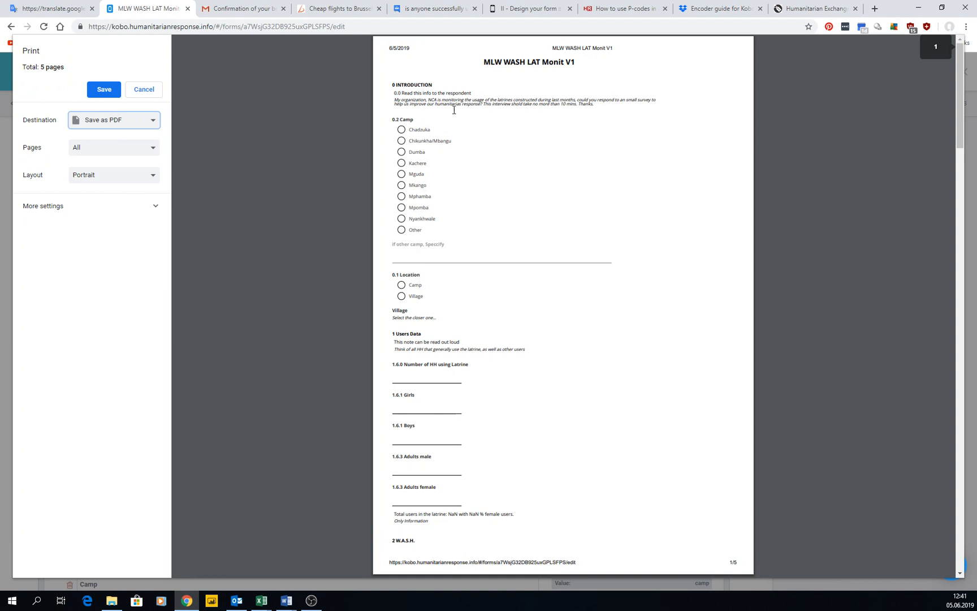
pyautogui.scroll(-3)
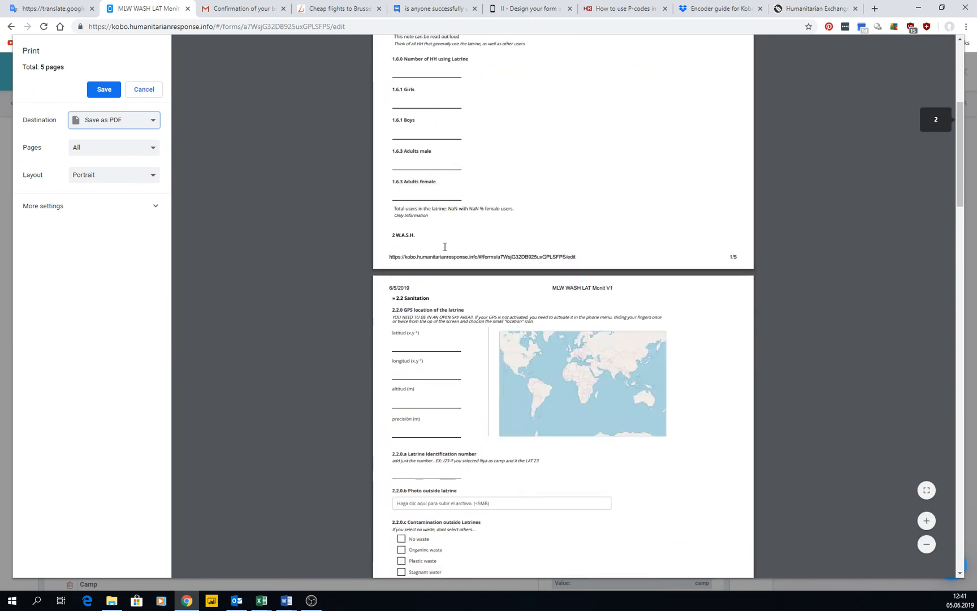
pyautogui.scroll(-3)
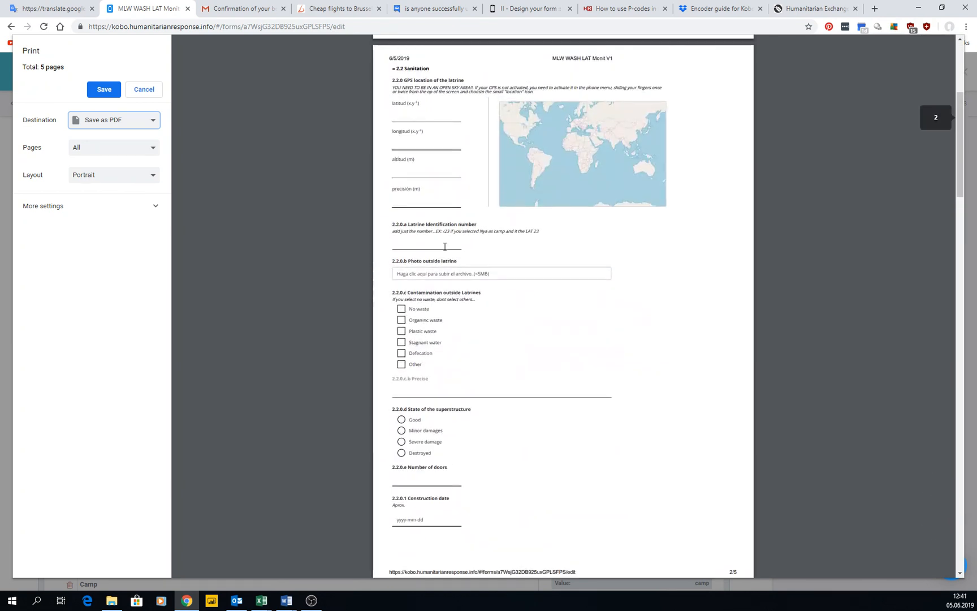
pyautogui.scroll(3)
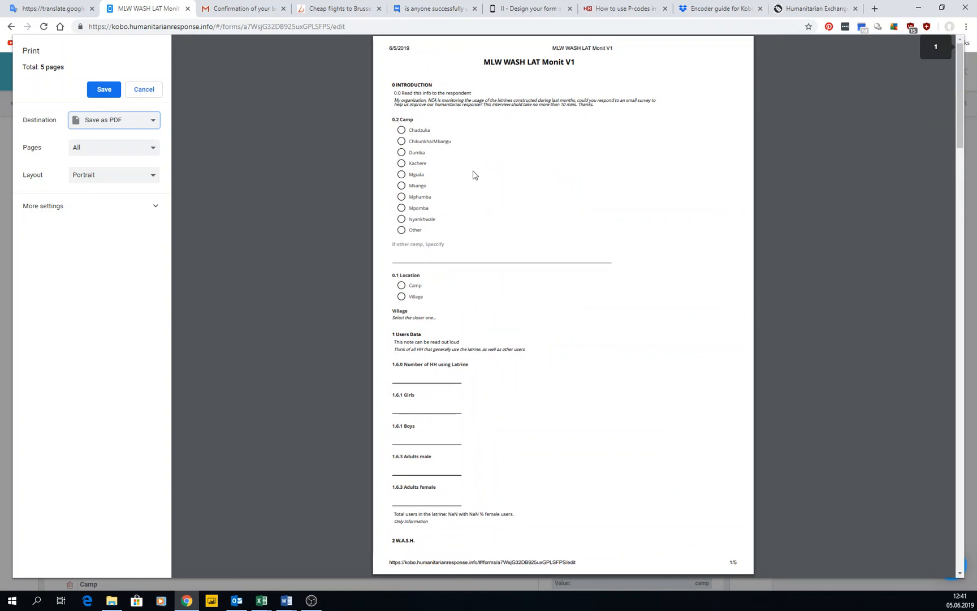
pyautogui.moveTo(413, 128)
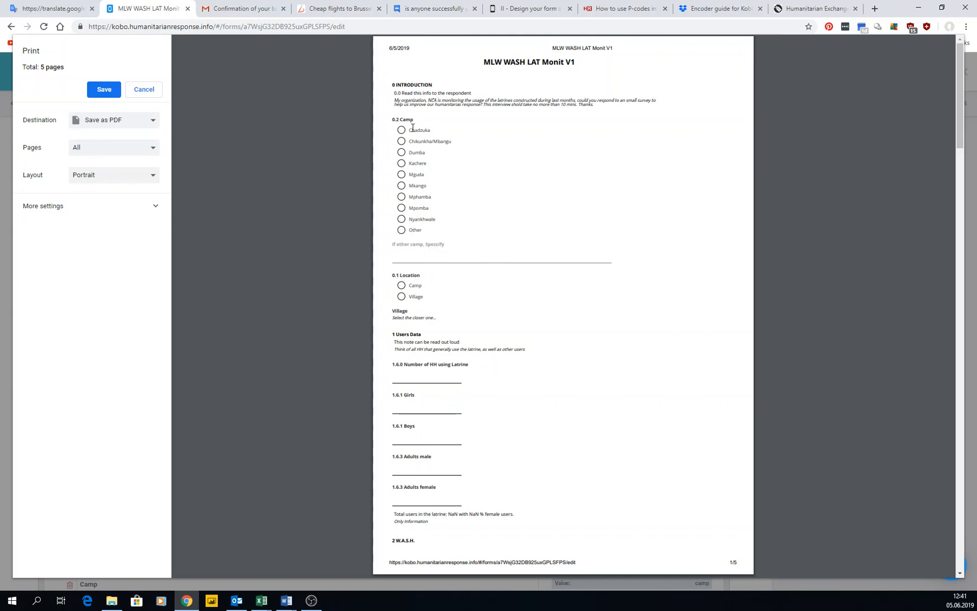
pyautogui.doubleClick(418, 244)
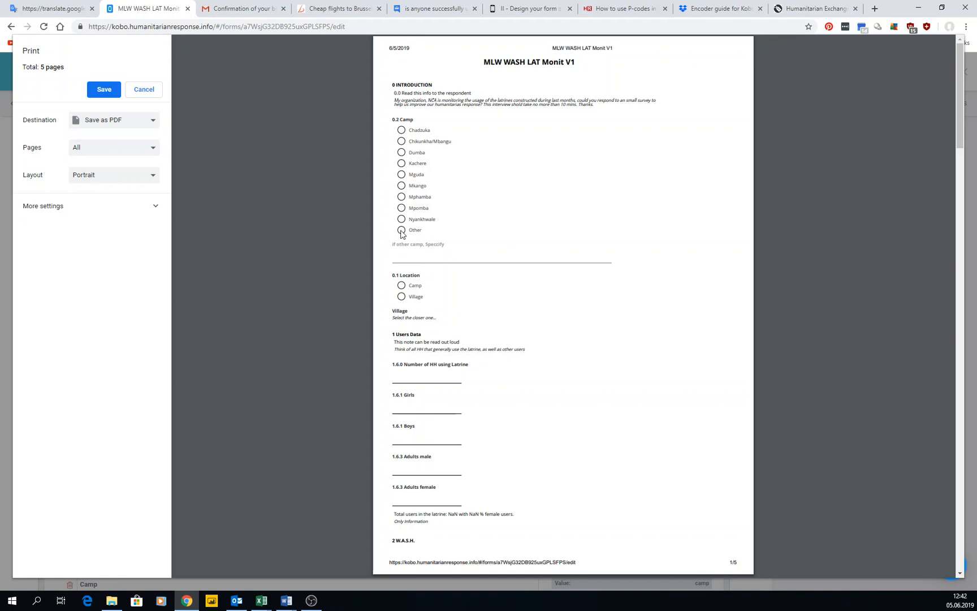
pyautogui.scroll(-3)
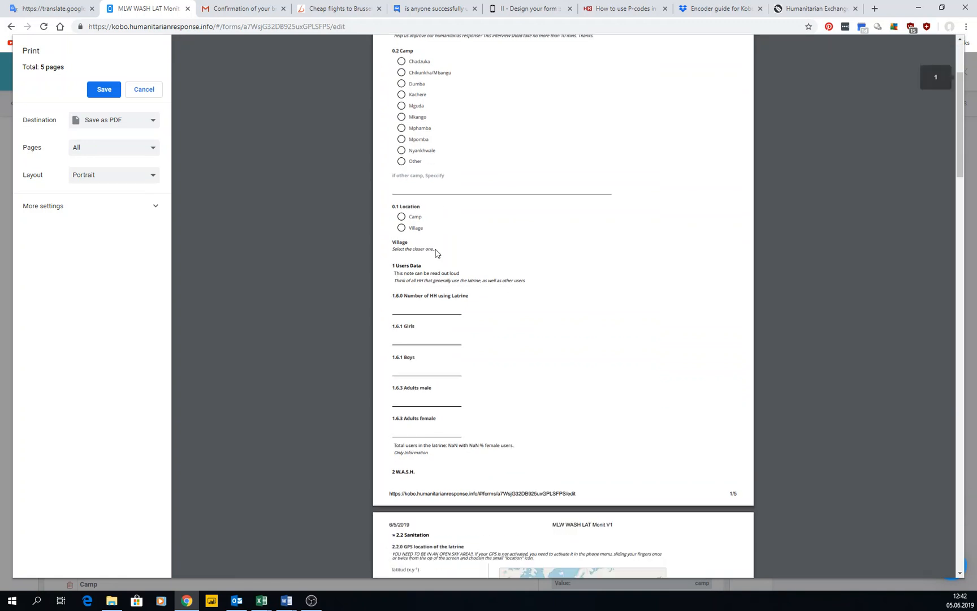
pyautogui.scroll(-3)
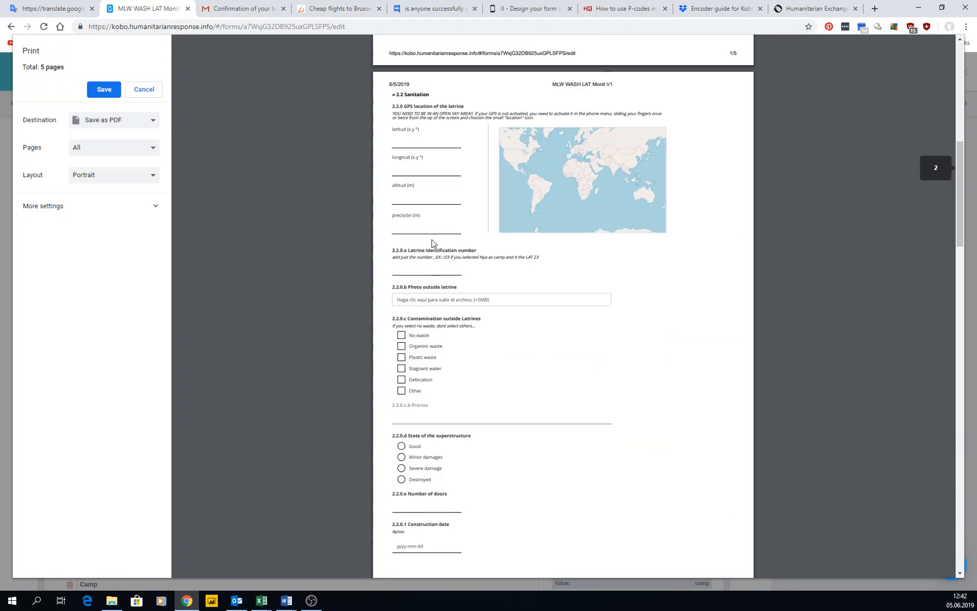
pyautogui.scroll(-3)
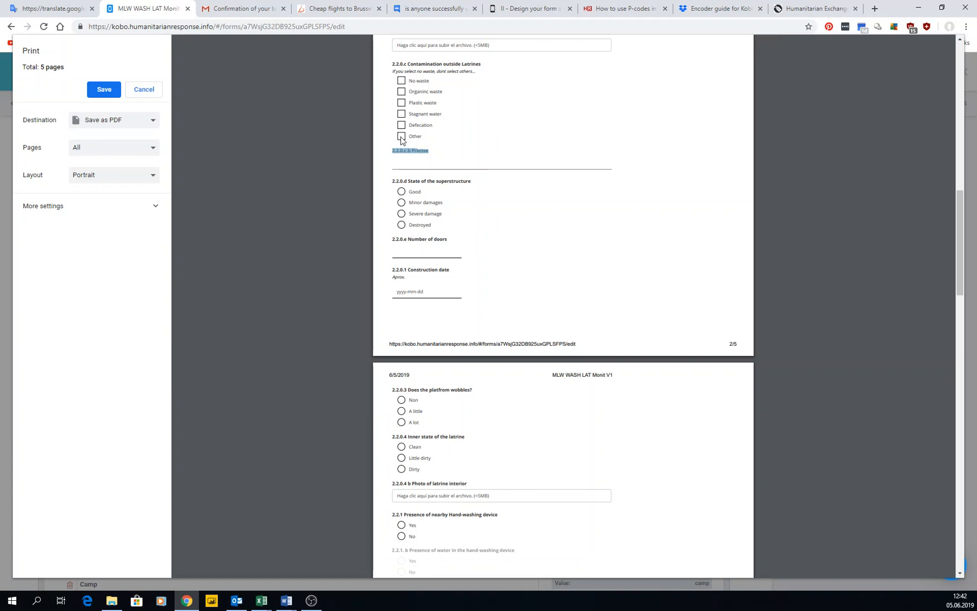
pyautogui.moveTo(438, 276)
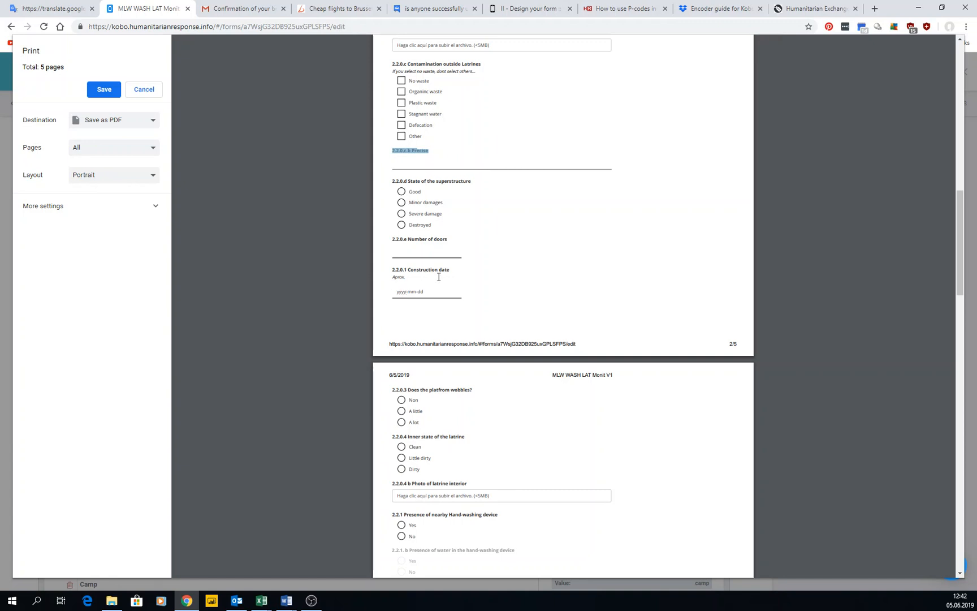
pyautogui.scroll(-3)
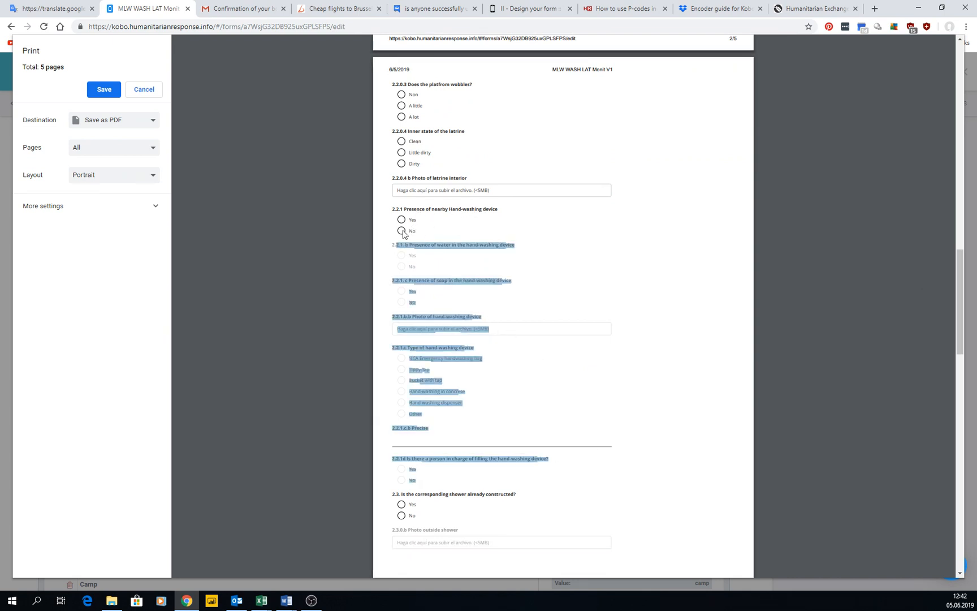
pyautogui.scroll(-3)
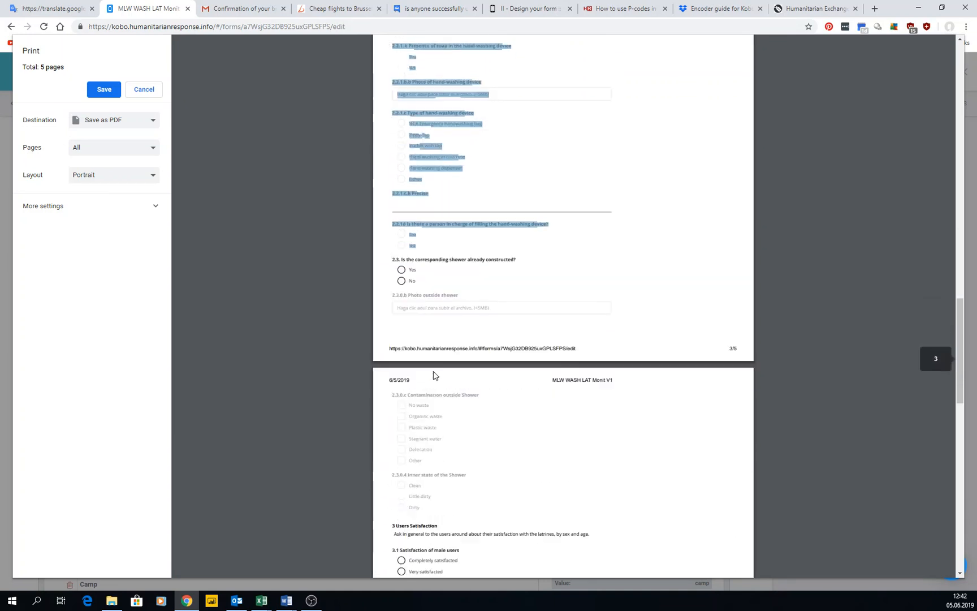
pyautogui.scroll(-3)
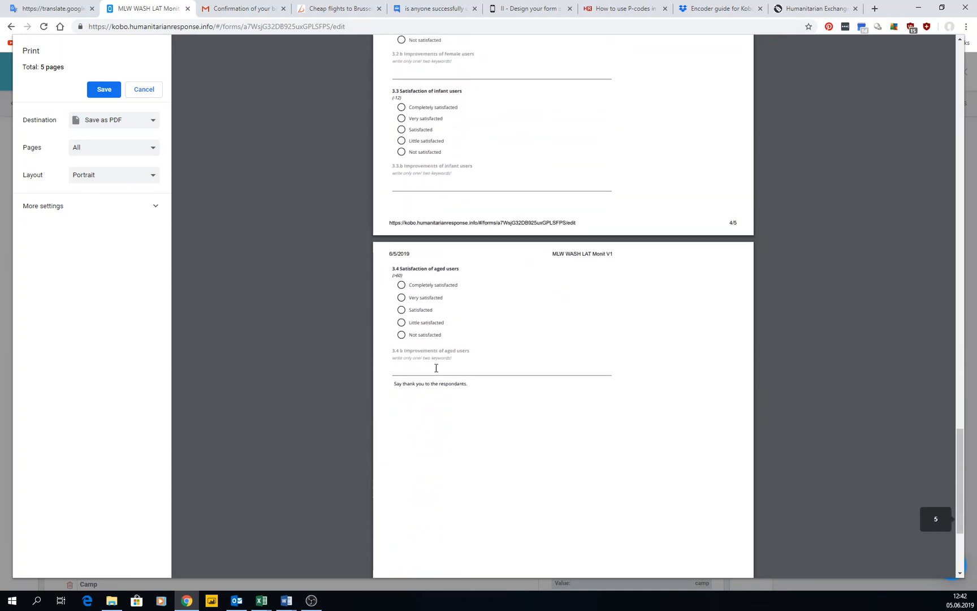